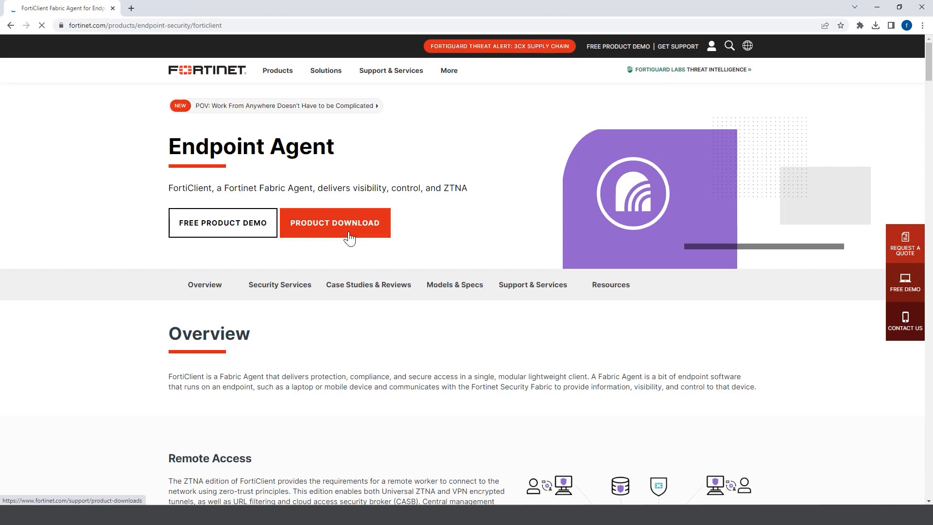
# - Request a FortiClient EMS trial from the Fortinet product downloads page and submit the form
pyautogui.click(335, 223)
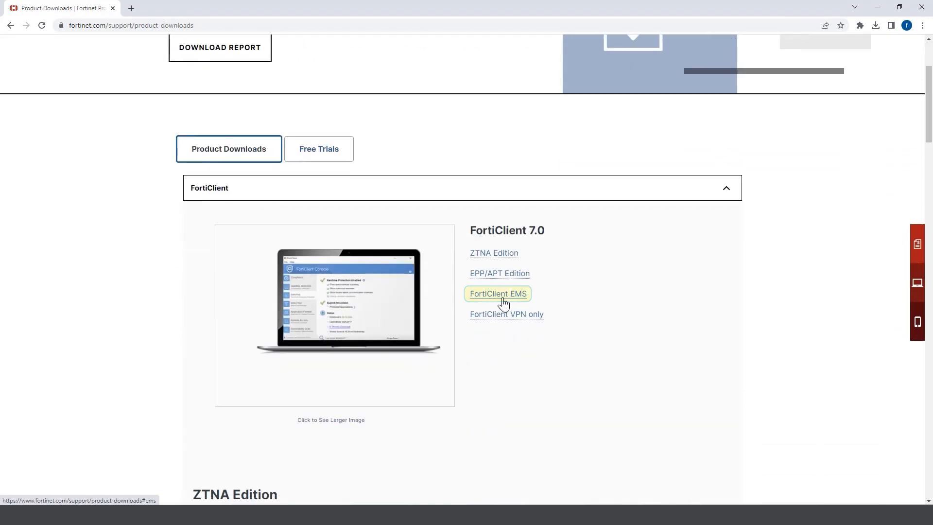
pyautogui.click(497, 293)
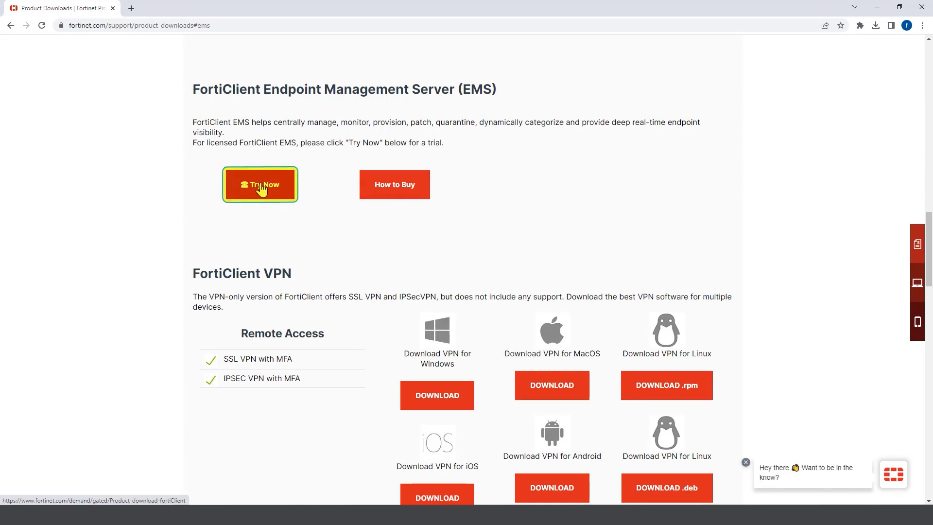
pyautogui.click(260, 184)
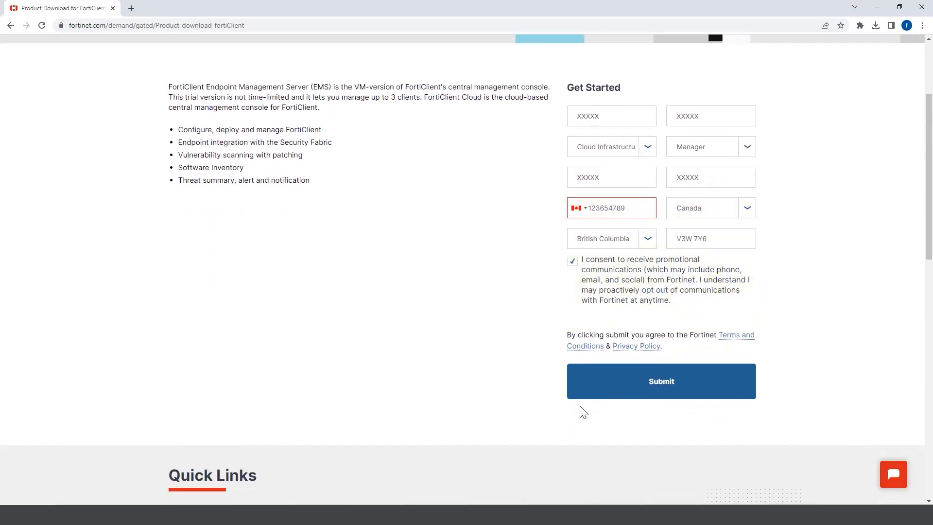
pyautogui.click(661, 381)
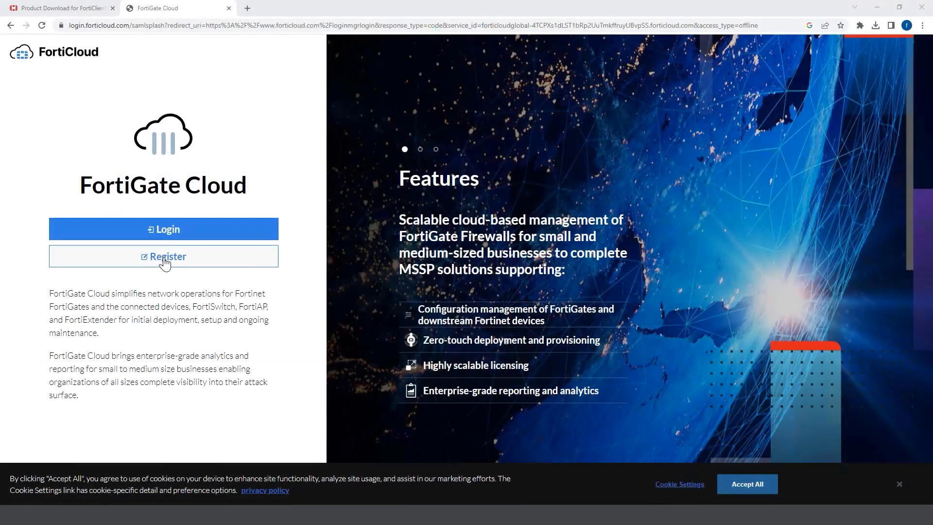
# - Register a new FortiCloud account from the sign-in page and submit the sign-up form
pyautogui.click(163, 257)
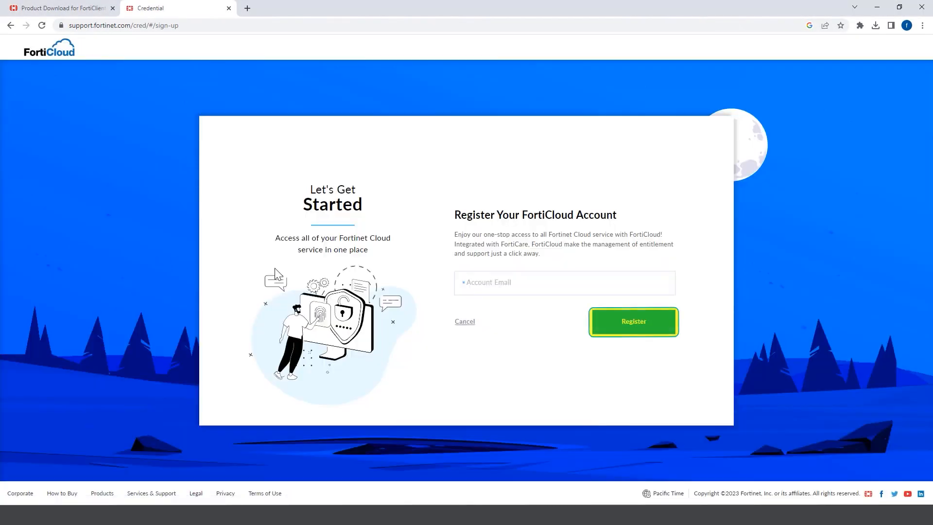
pyautogui.click(564, 282)
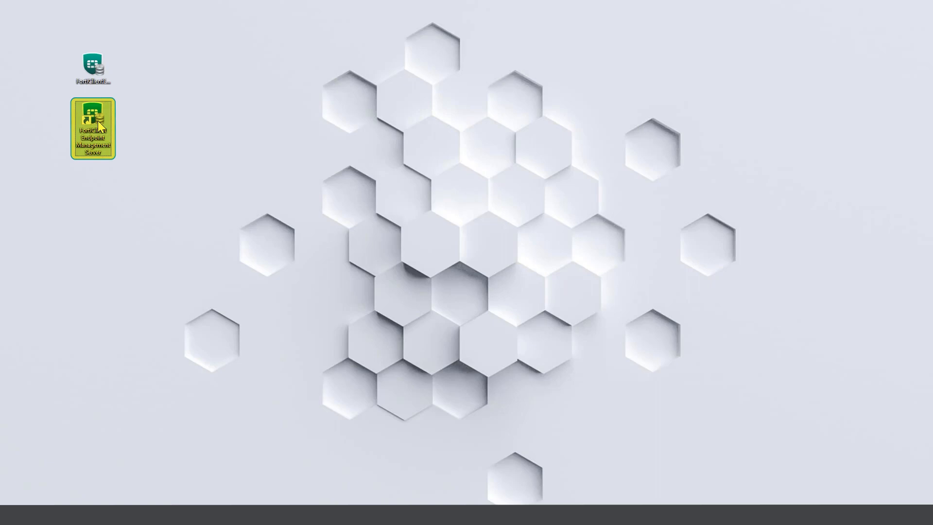
# - Launch FortiClient EMS from the desktop shortcut and enter 'admin' as the user name
pyautogui.doubleClick(93, 127)
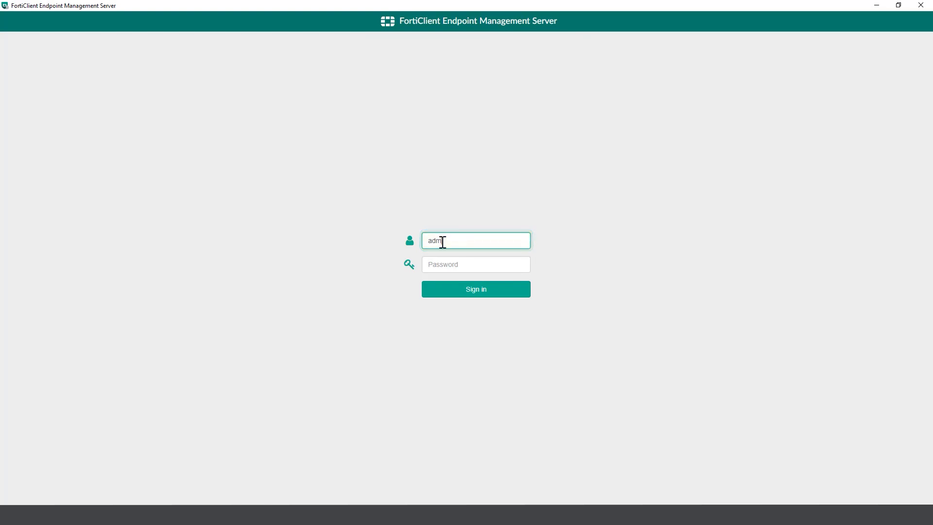
pyautogui.click(476, 264)
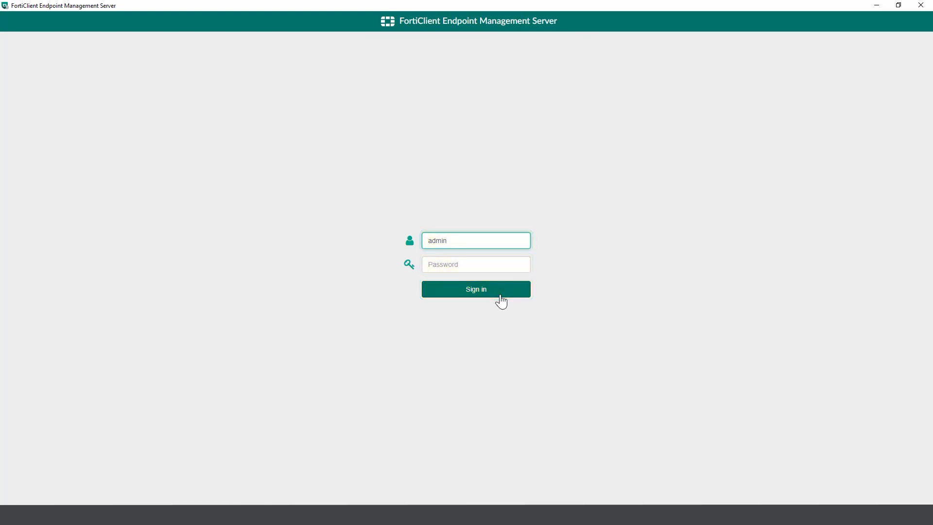
# - Sign in as admin and set a new admin password, reaching the dashboard with an SSL warning
pyautogui.click(475, 288)
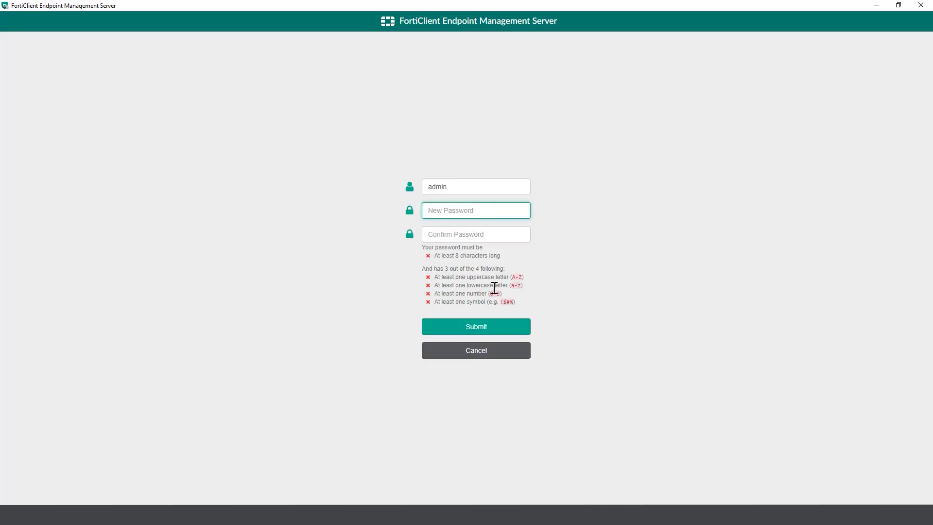
pyautogui.write('A')
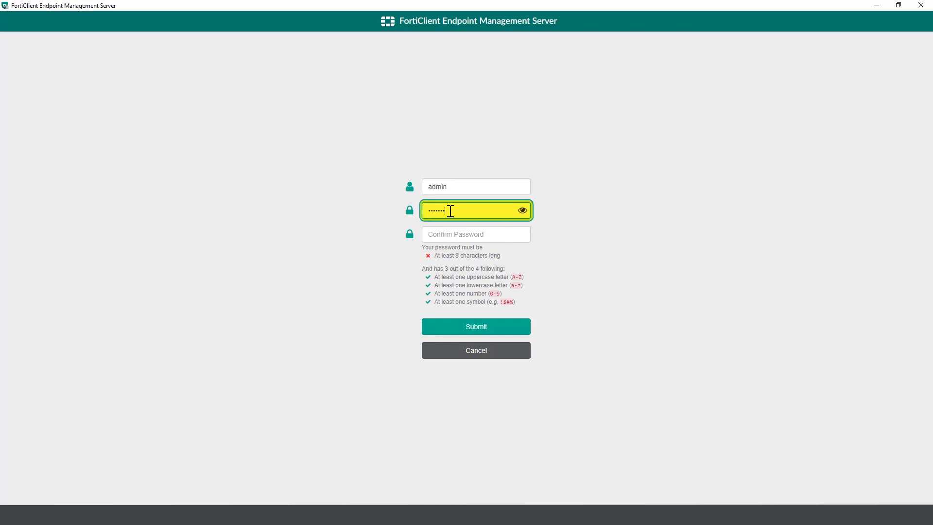
pyautogui.click(476, 234)
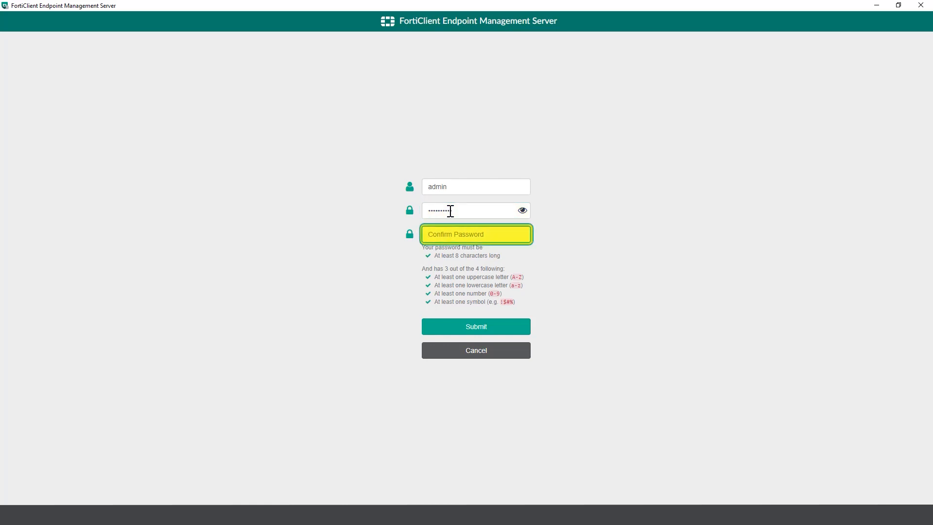
pyautogui.write('•••••')
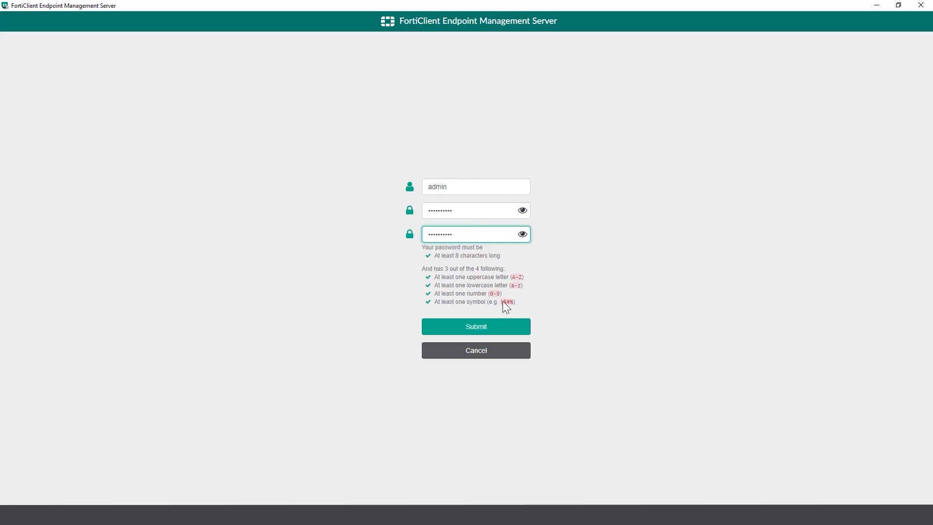
pyautogui.click(475, 327)
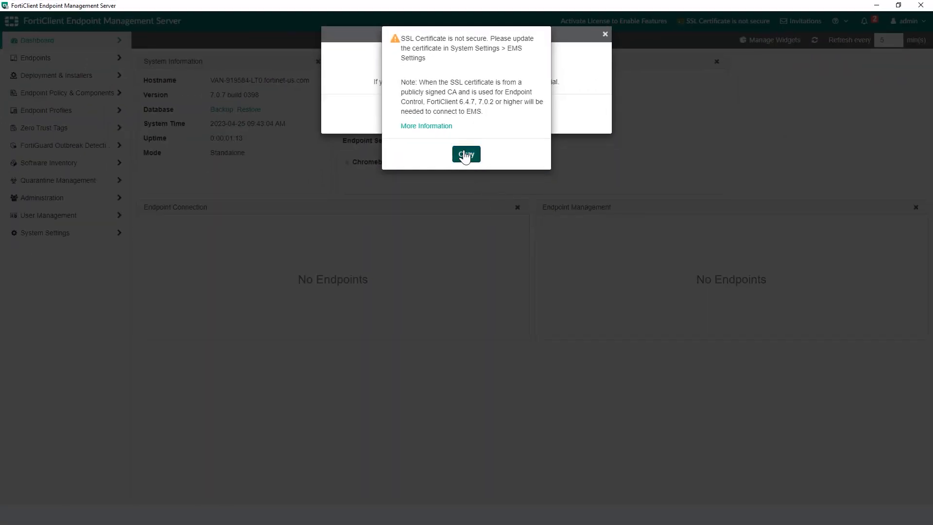
# - Dismiss the SSL warning and start a free trial by logging in with the demofore FortiCloud account
pyautogui.click(465, 155)
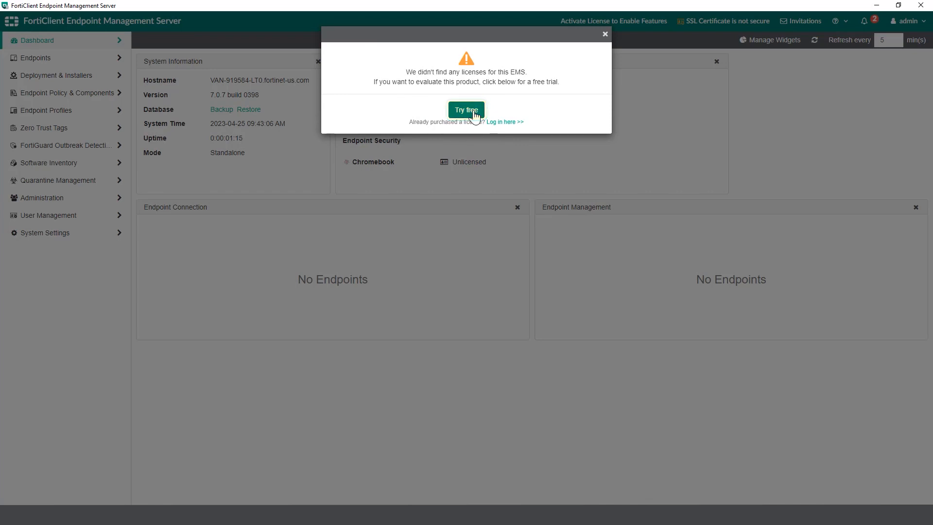
pyautogui.click(465, 110)
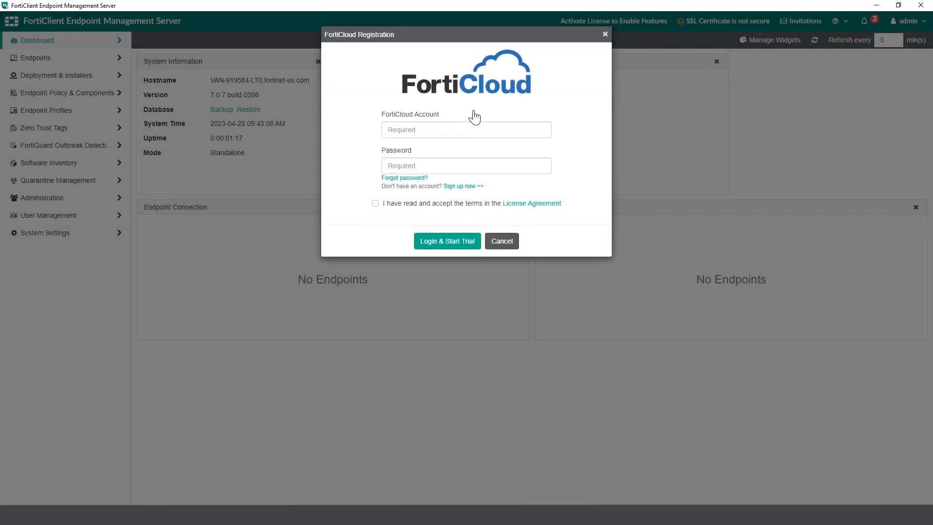
pyautogui.click(465, 129)
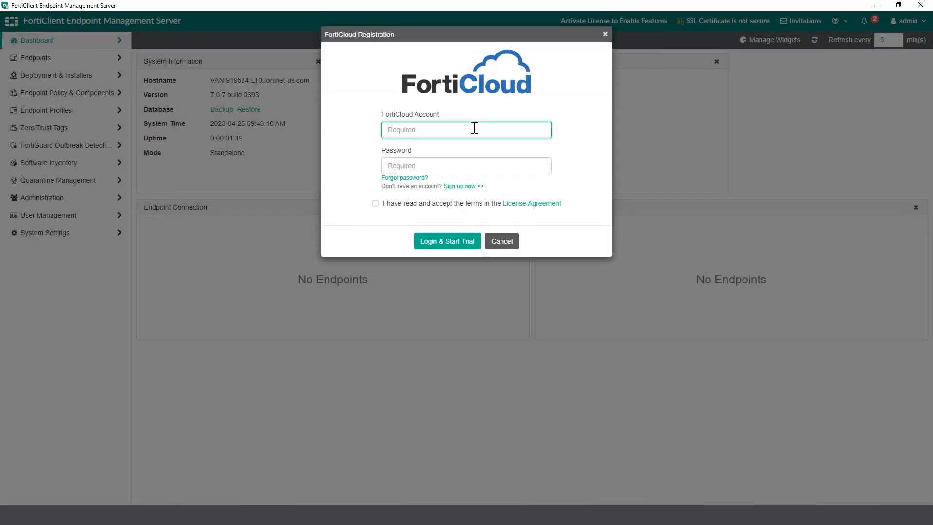
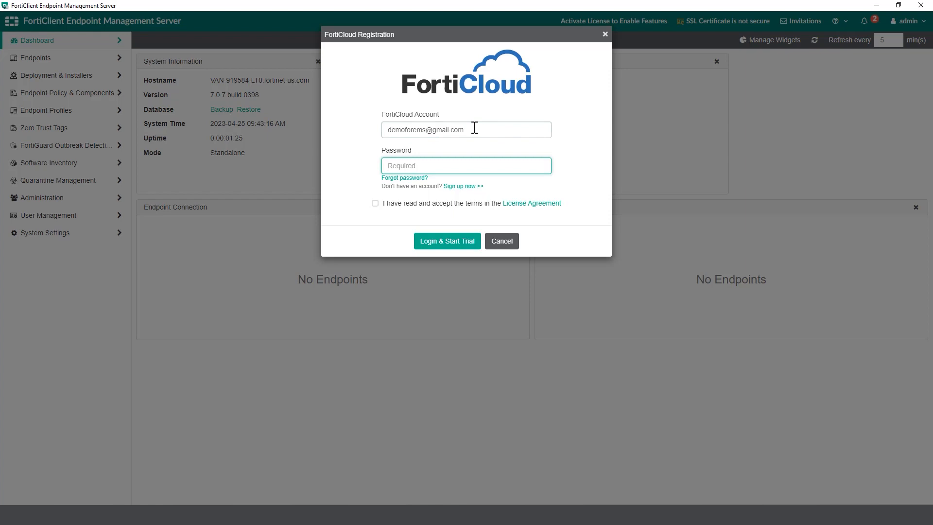
pyautogui.write('•••••')
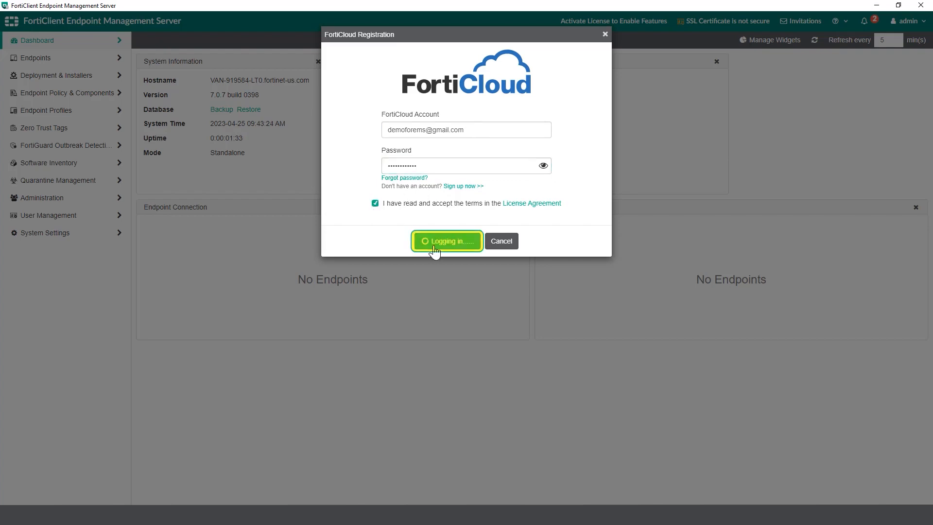
pyautogui.click(447, 241)
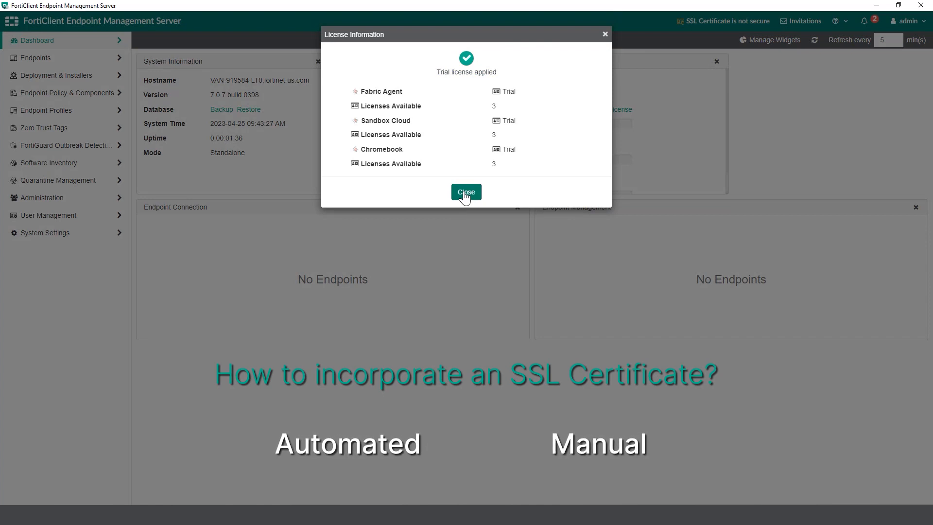
# - Close the license summary and go to System Settings > EMS Settings, showing no SSL certificate imported
pyautogui.click(466, 191)
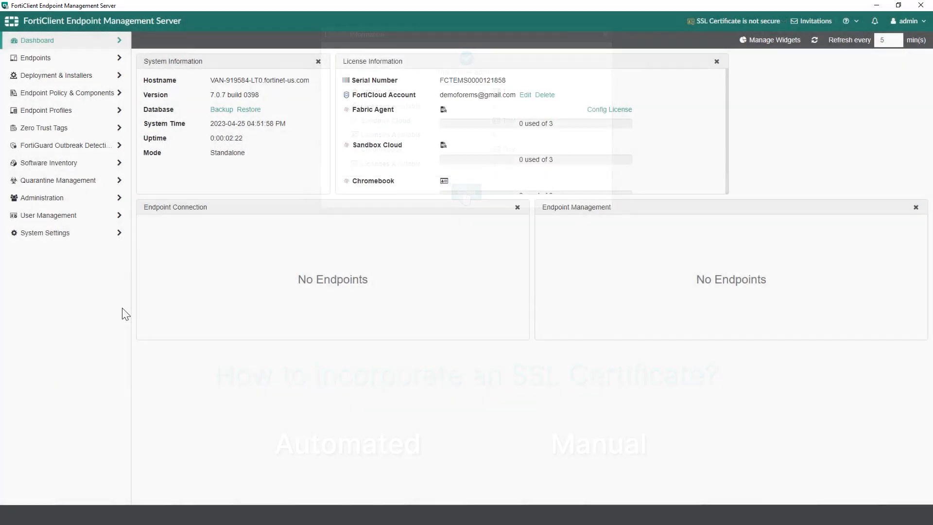
pyautogui.click(45, 232)
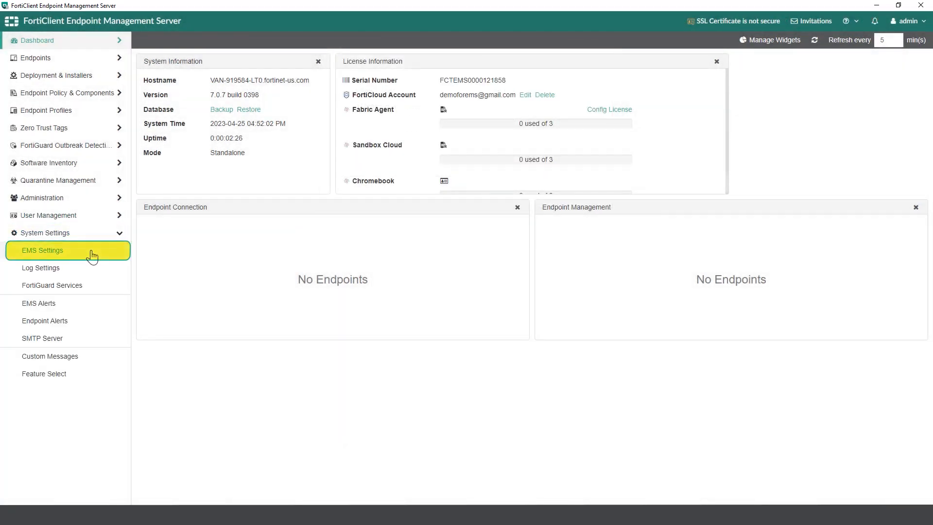
pyautogui.click(42, 250)
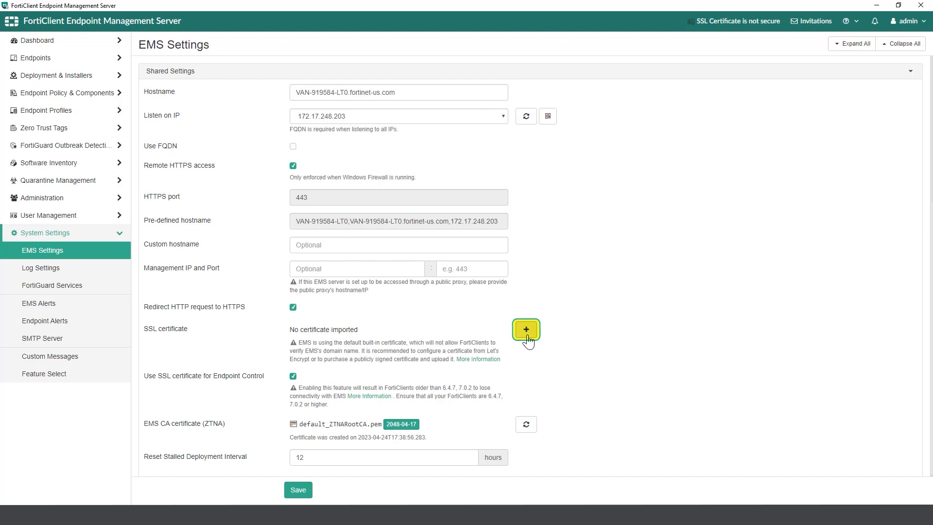
# - Review the SSL certificate import's Automated and Upload options without importing, then return to Dashboard > Status
pyautogui.click(525, 330)
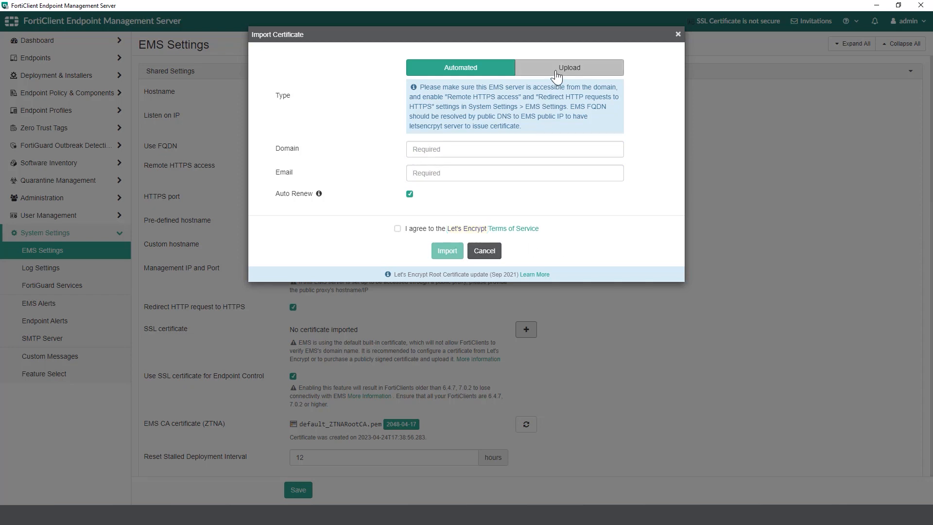
pyautogui.click(569, 68)
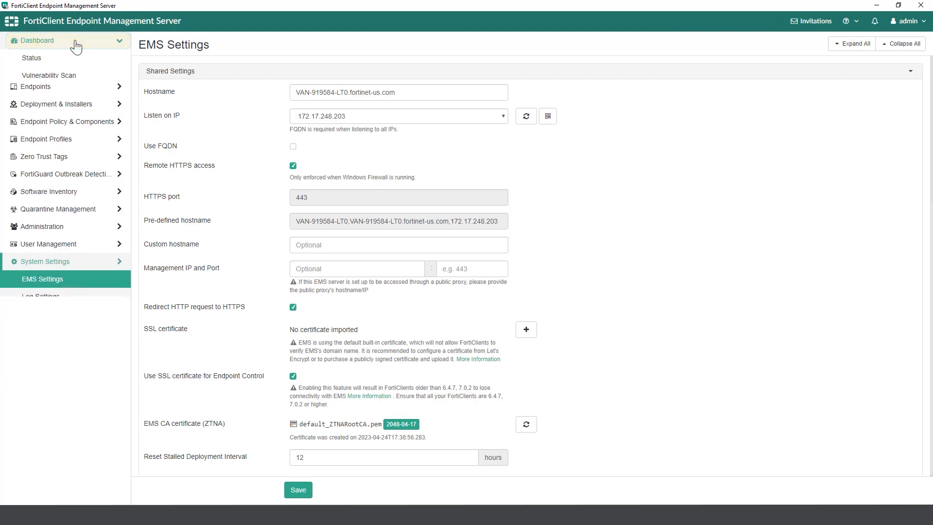
pyautogui.click(32, 58)
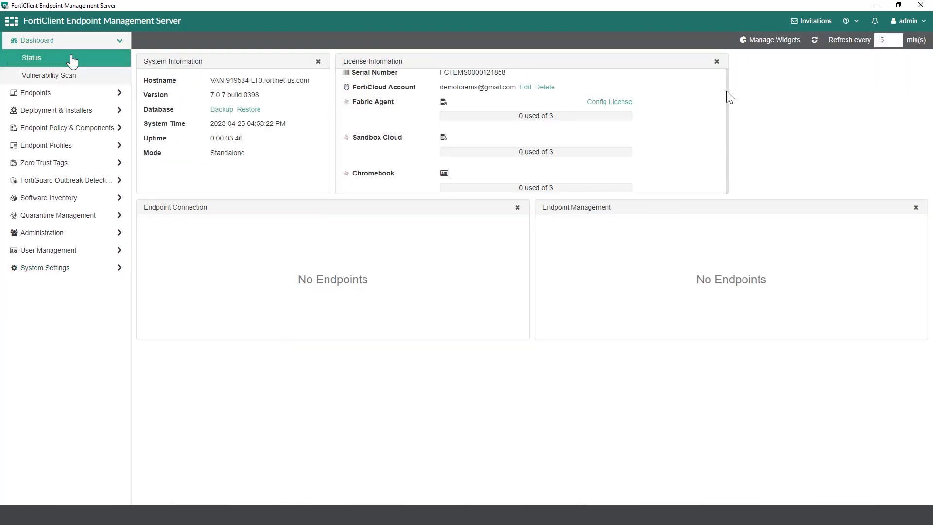